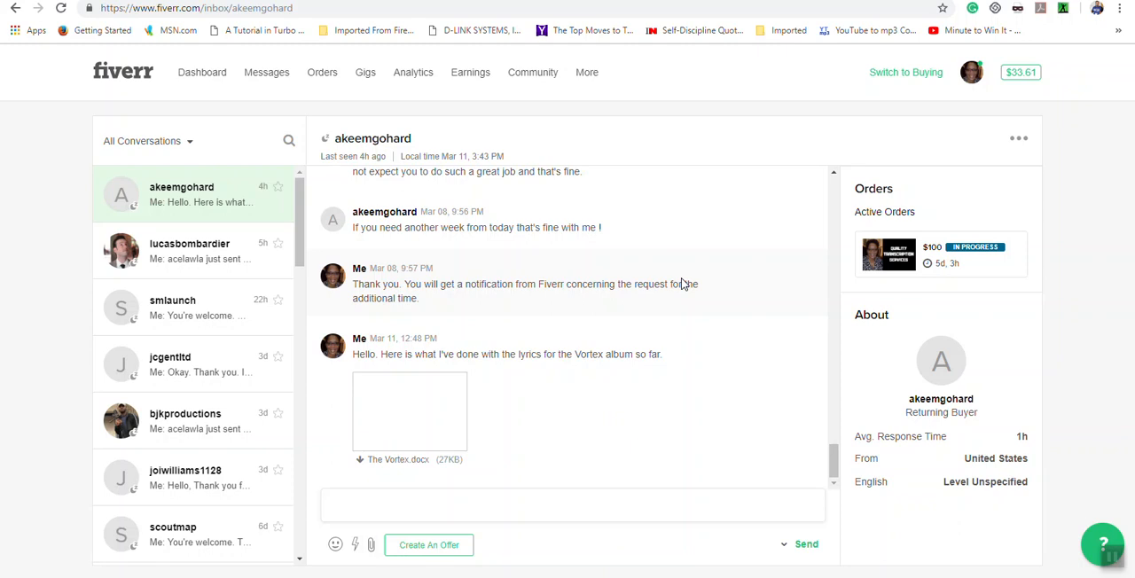
pyautogui.moveTo(616, 386)
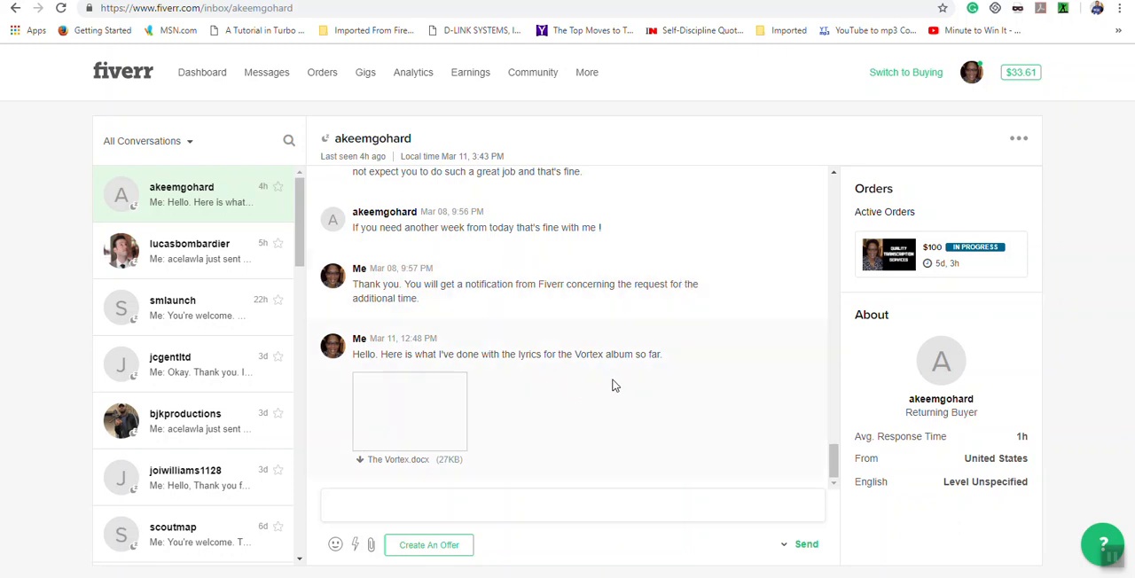
pyautogui.moveTo(557, 383)
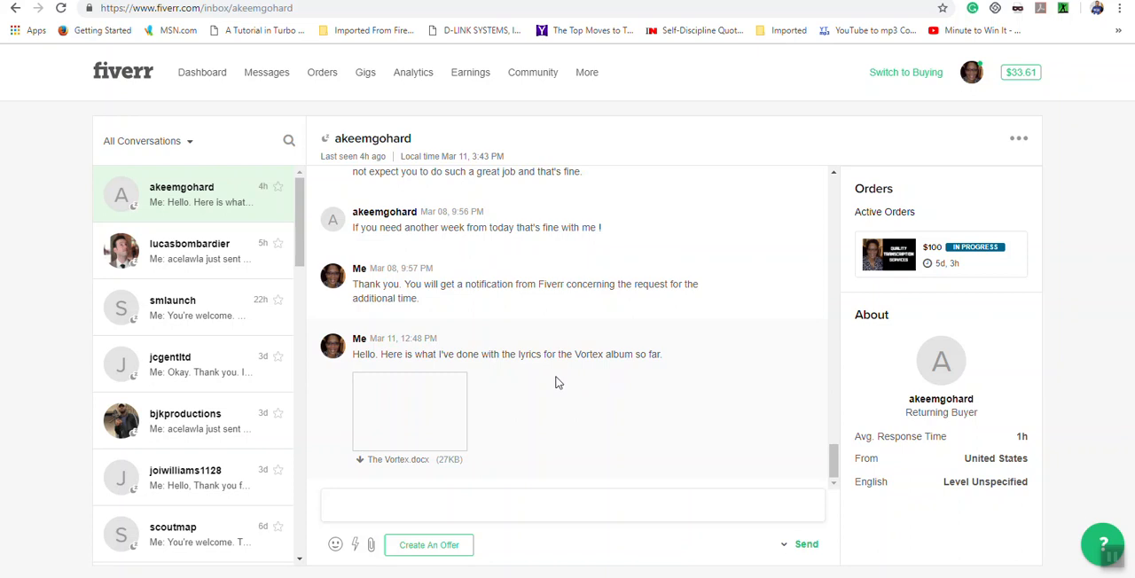
pyautogui.moveTo(429, 544)
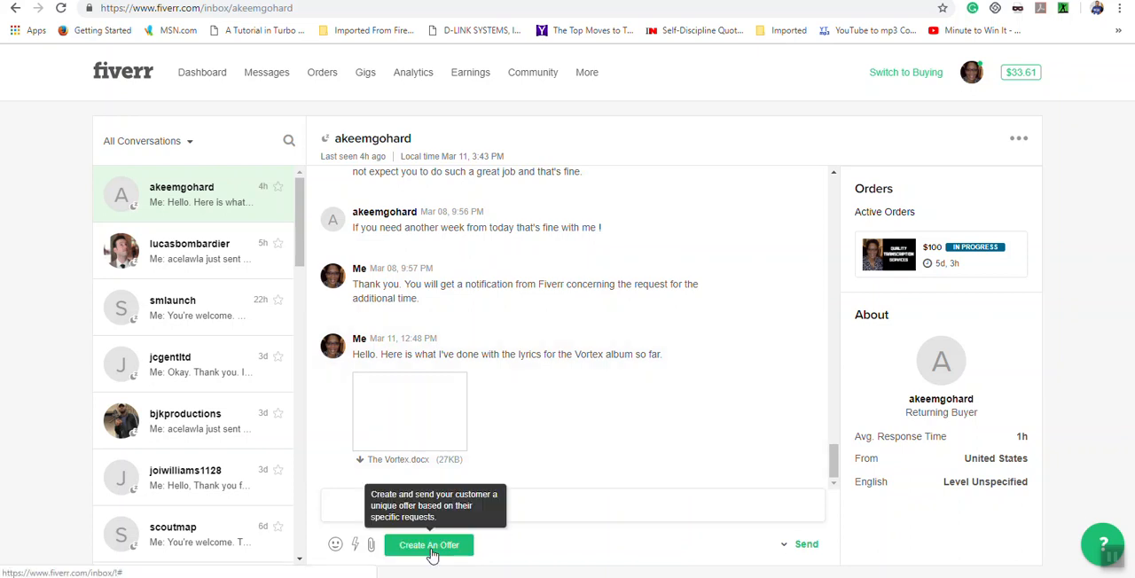
pyautogui.moveTo(540, 503)
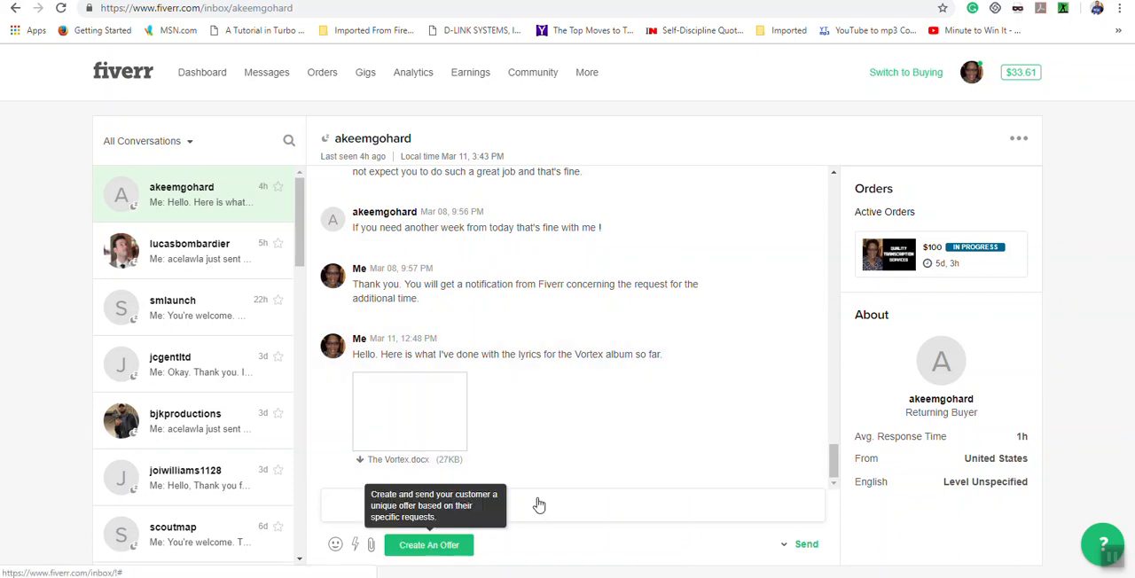
pyautogui.click(429, 545)
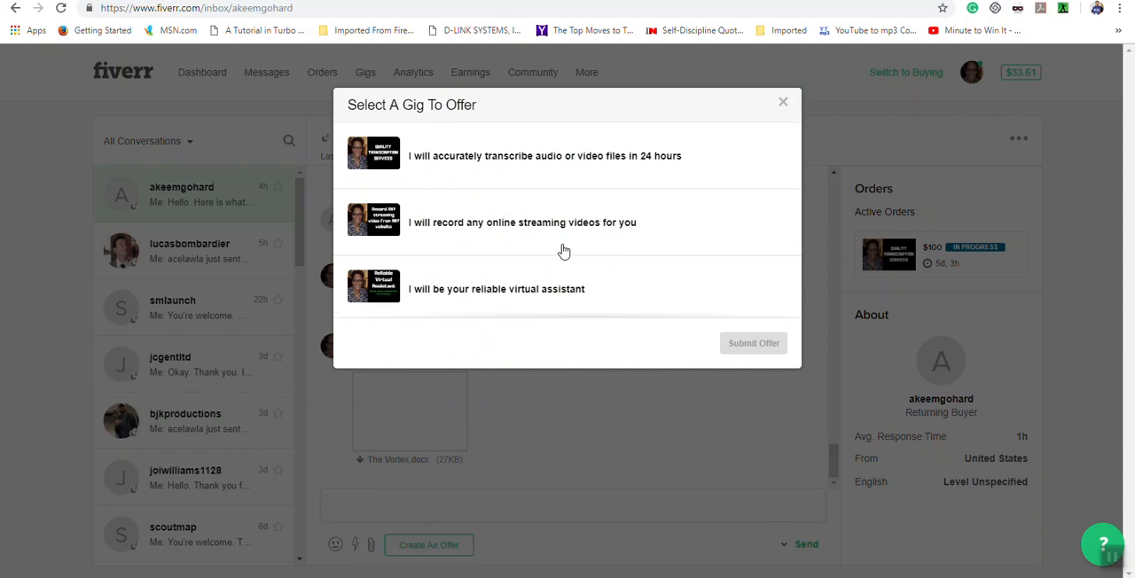
# - Choose the 'I will be your reliable virtual assistant' gig and describe the offer as 'virtual assistant'
pyautogui.click(497, 288)
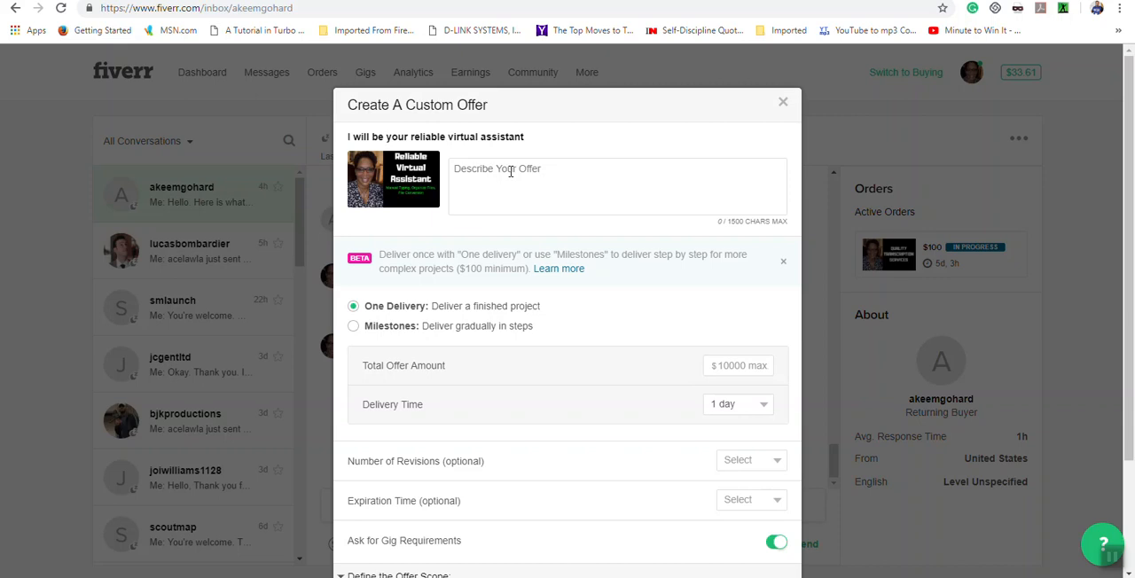
pyautogui.click(617, 186)
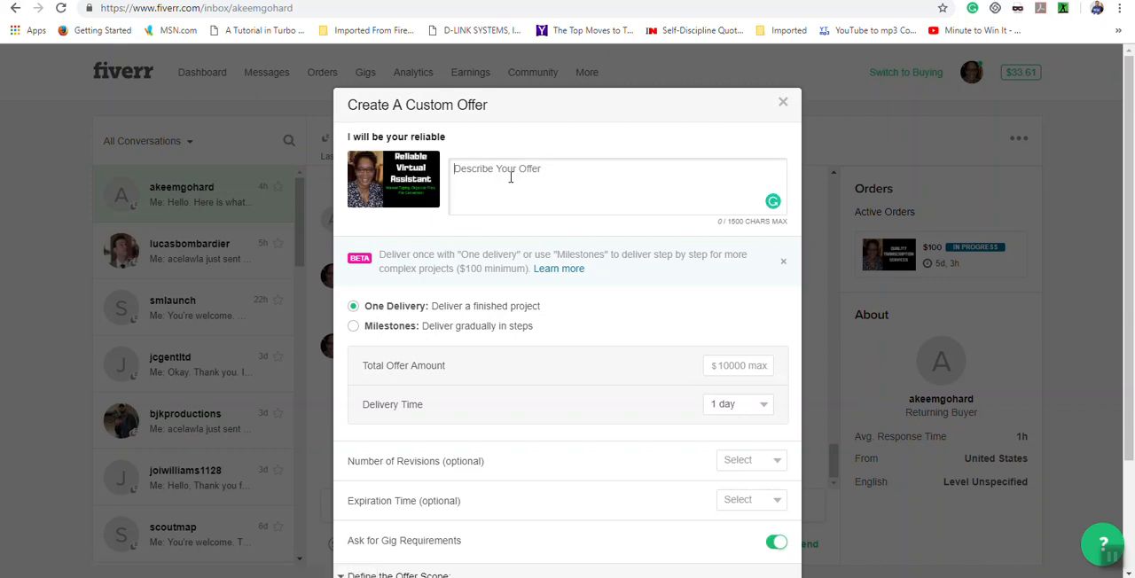
pyautogui.write('virtual assistant')
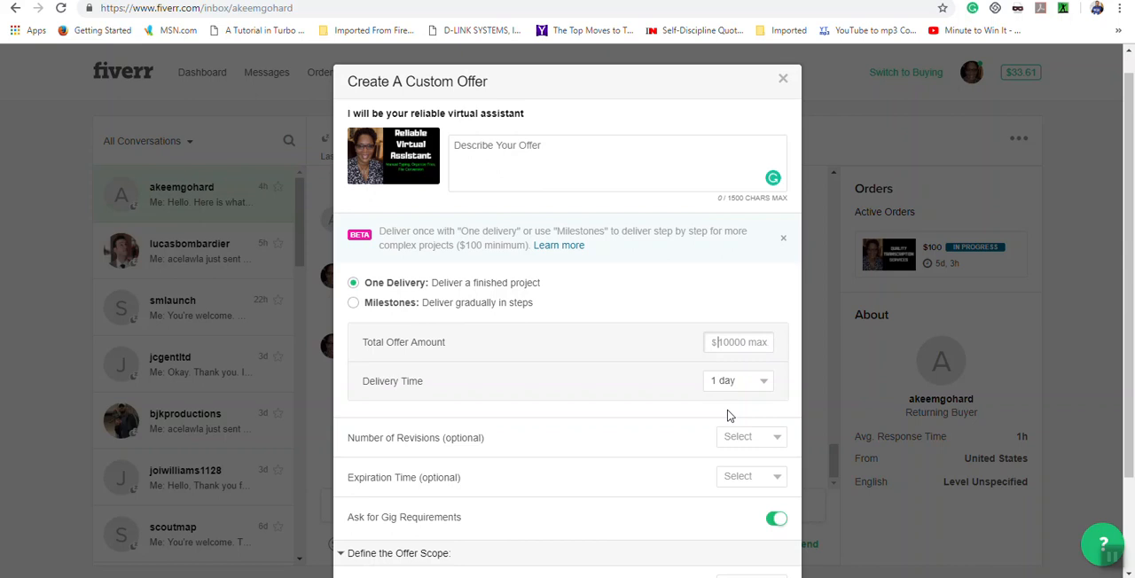
pyautogui.scroll(-3)
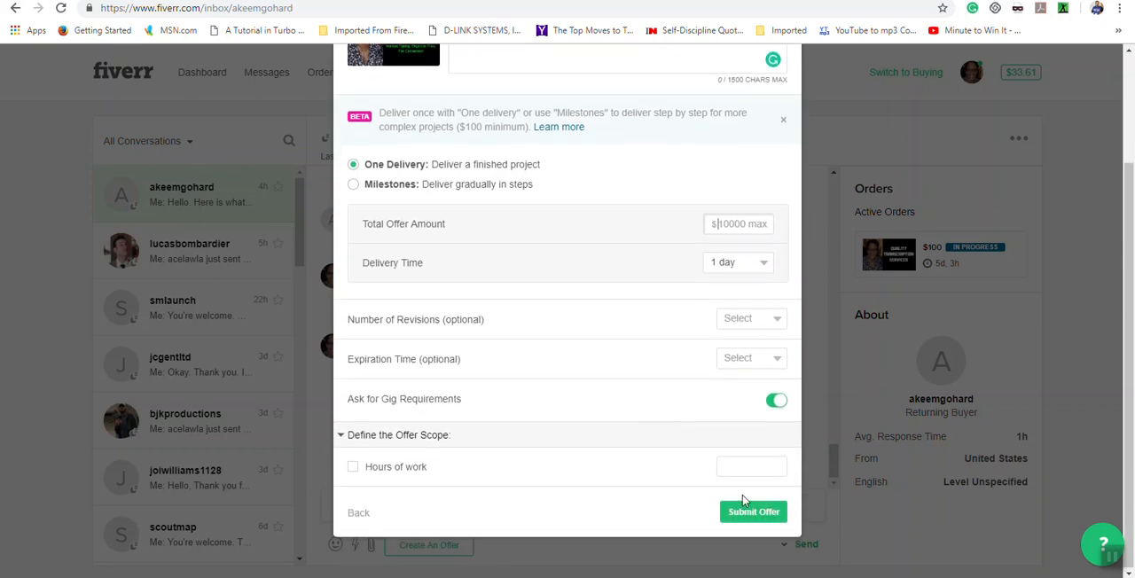
pyautogui.moveTo(754, 513)
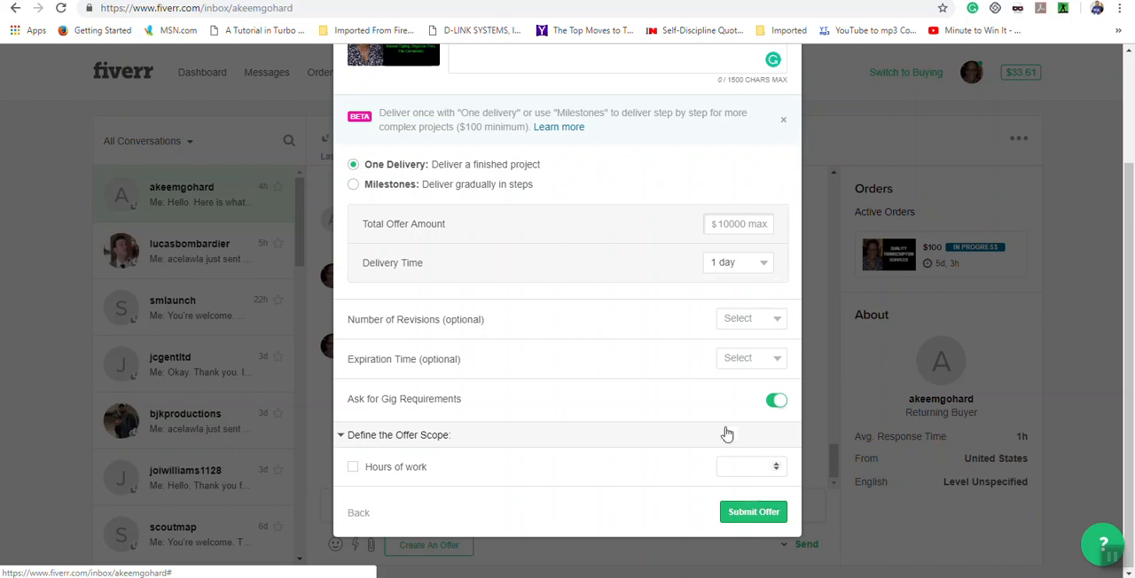
pyautogui.moveTo(699, 387)
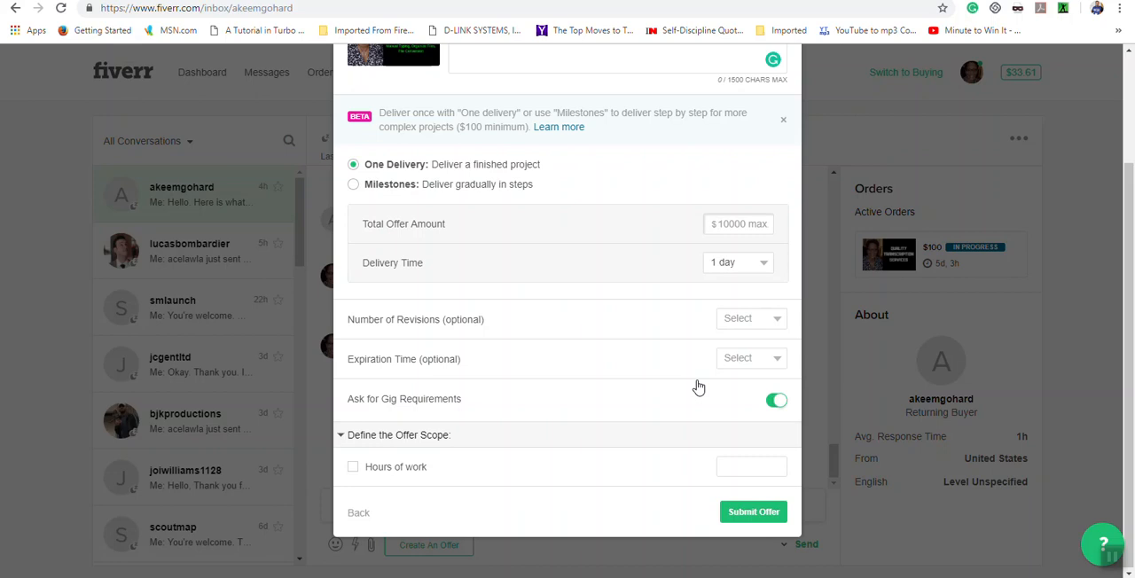
pyautogui.click(738, 224)
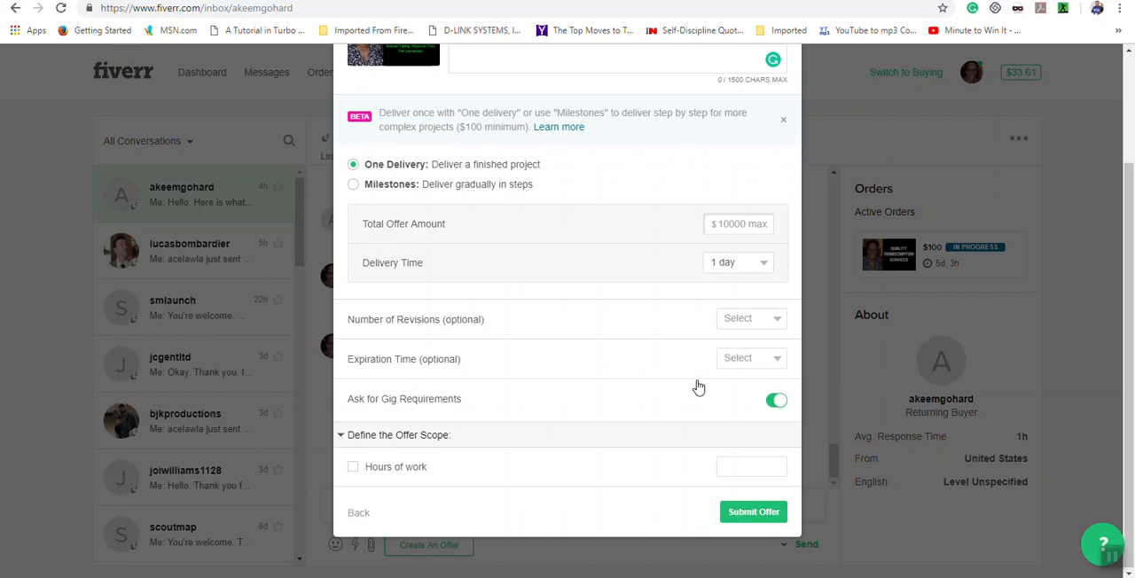
pyautogui.click(737, 224)
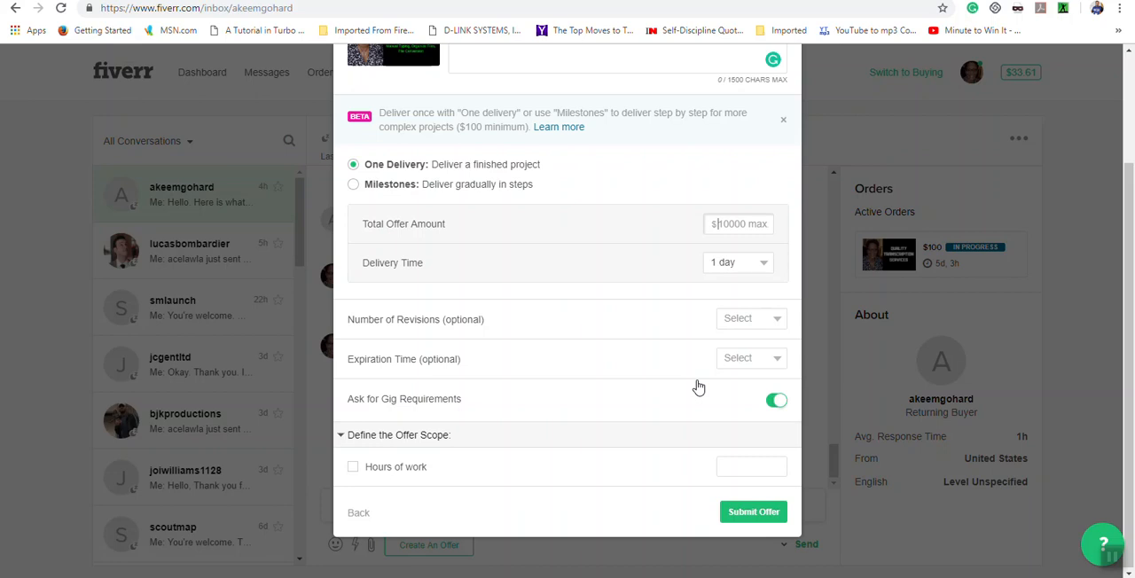